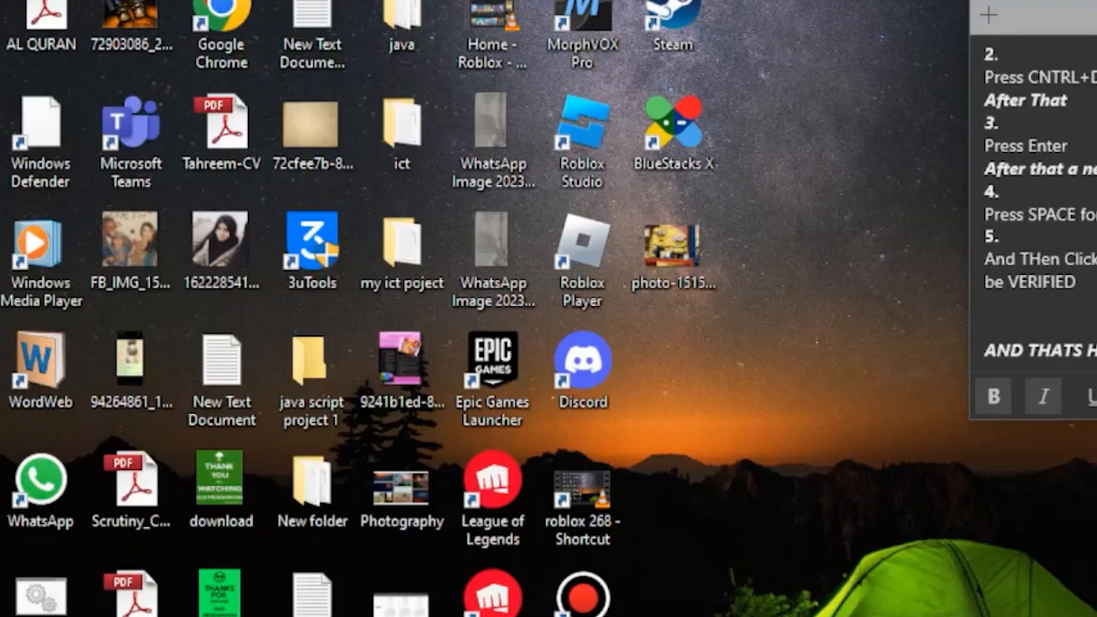
pyautogui.moveTo(850, 95)
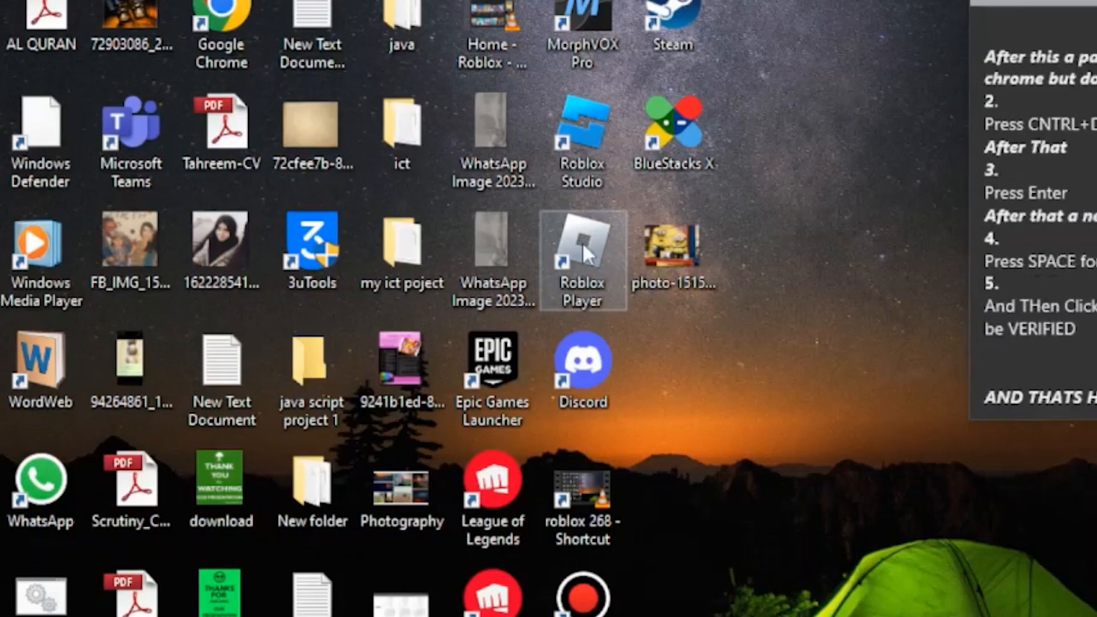
# Step: Set the Roblox Player shortcut's Run option to Minimized in its Properties
pyautogui.rightClick(582, 252)
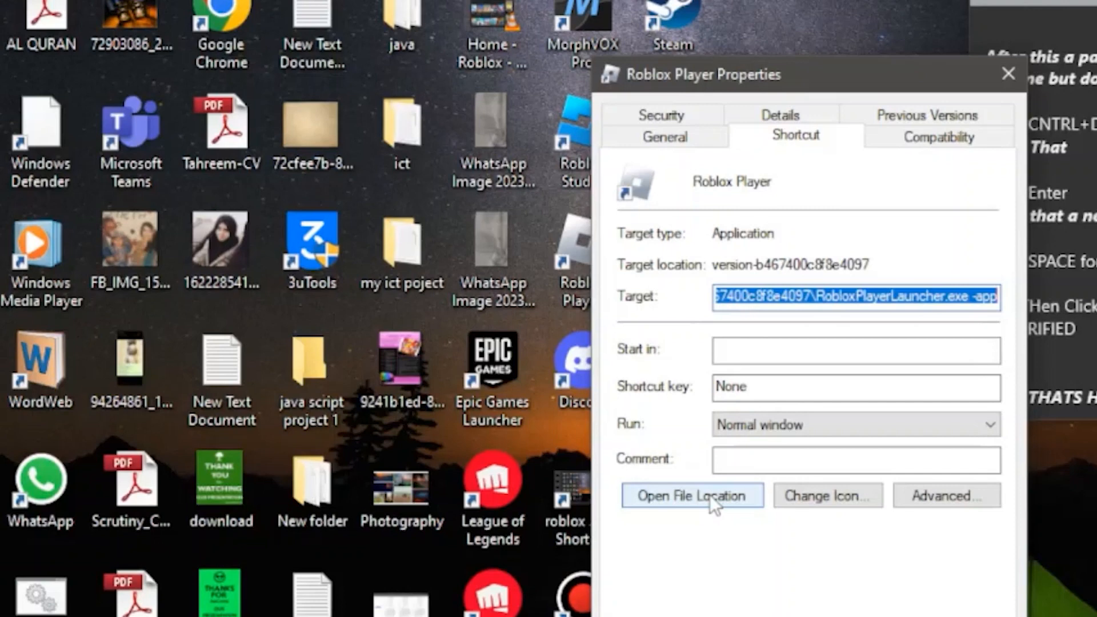
pyautogui.moveTo(738, 437)
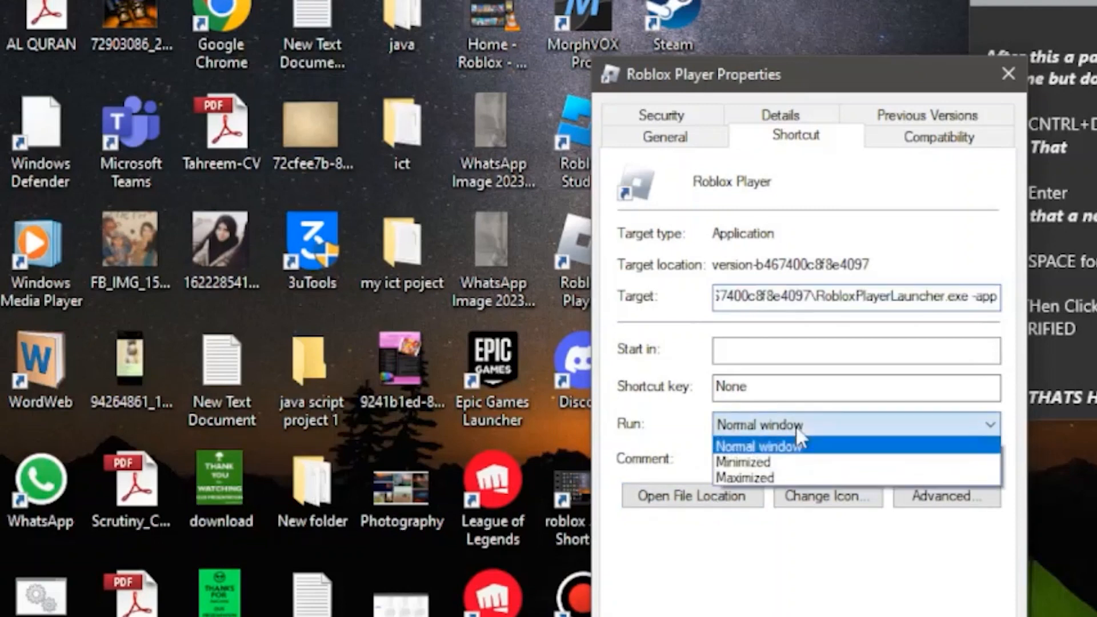
pyautogui.moveTo(743, 462)
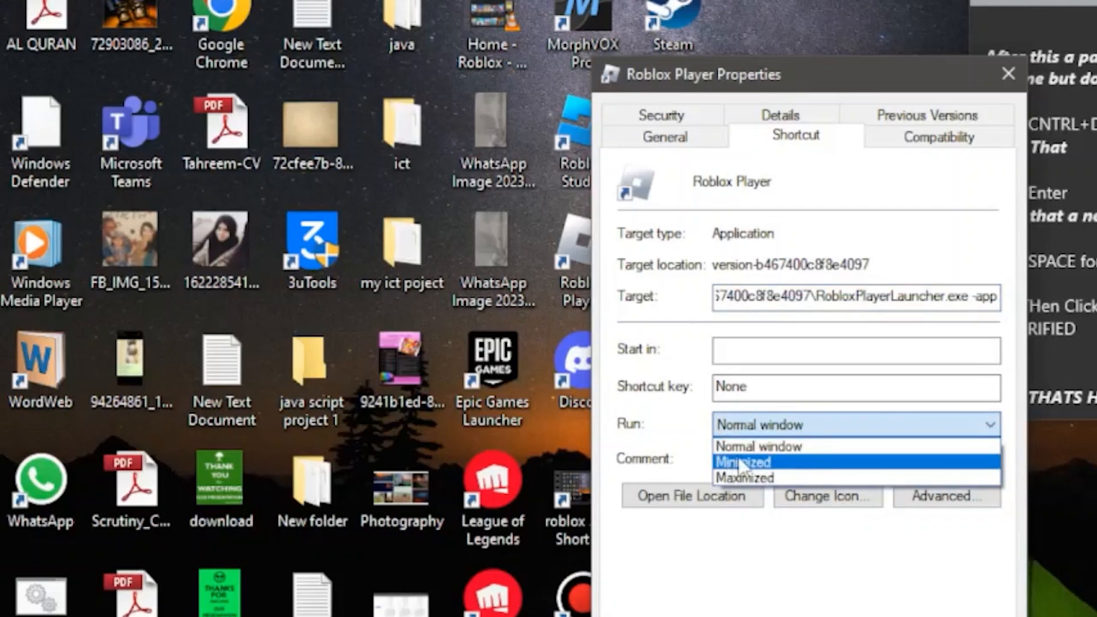
pyautogui.click(743, 461)
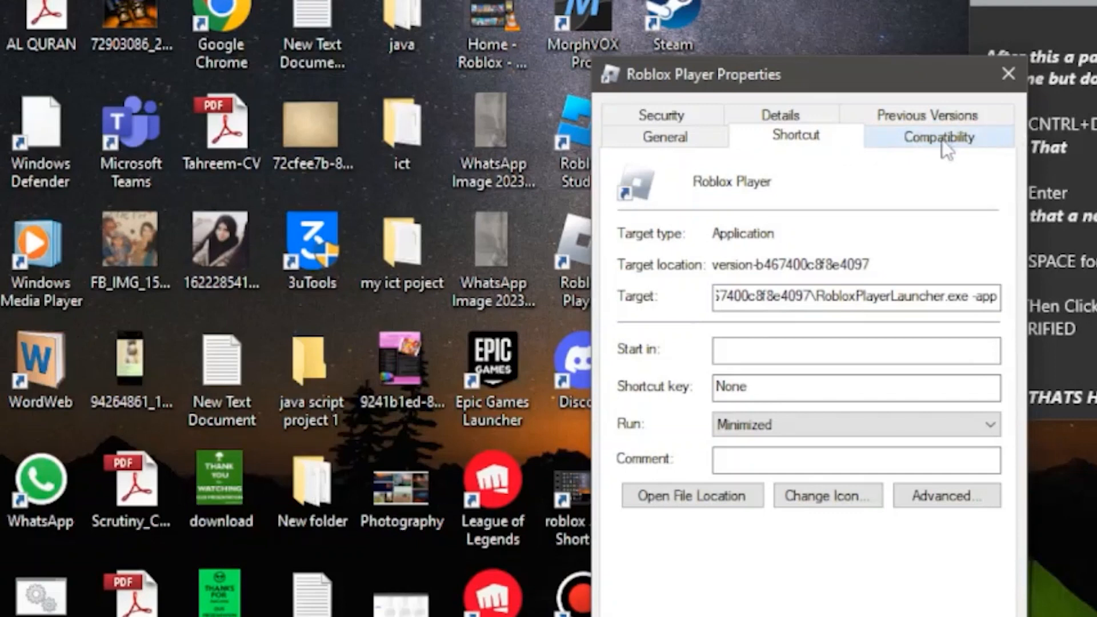
# Step: Enable Windows 7 compatibility mode, disable fullscreen optimizations, and run Roblox Player as administrator
pyautogui.click(938, 136)
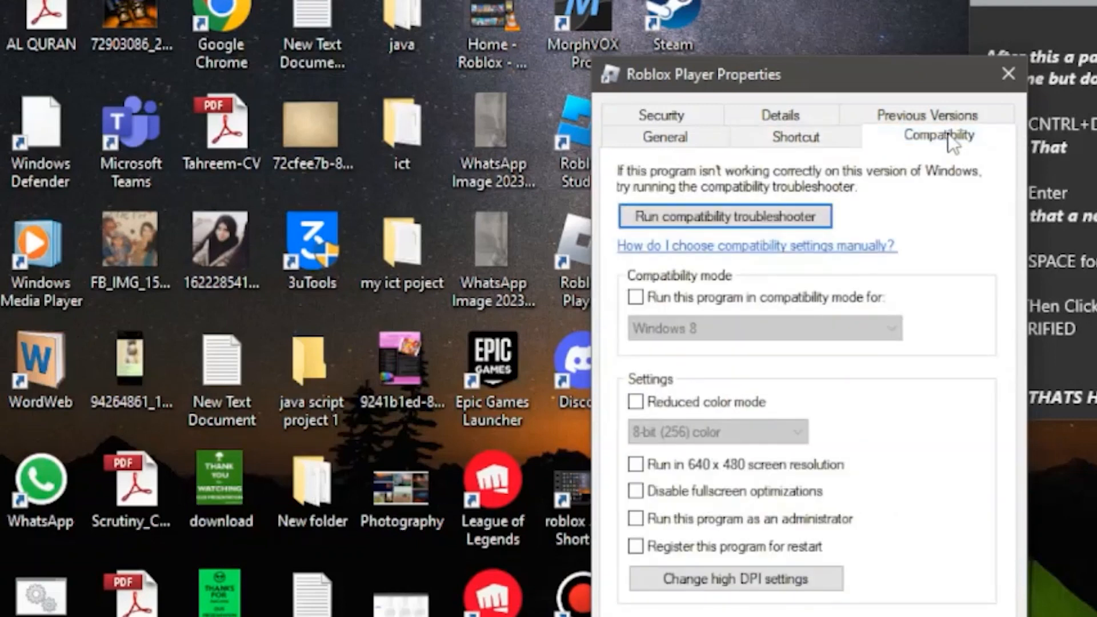
pyautogui.moveTo(713, 265)
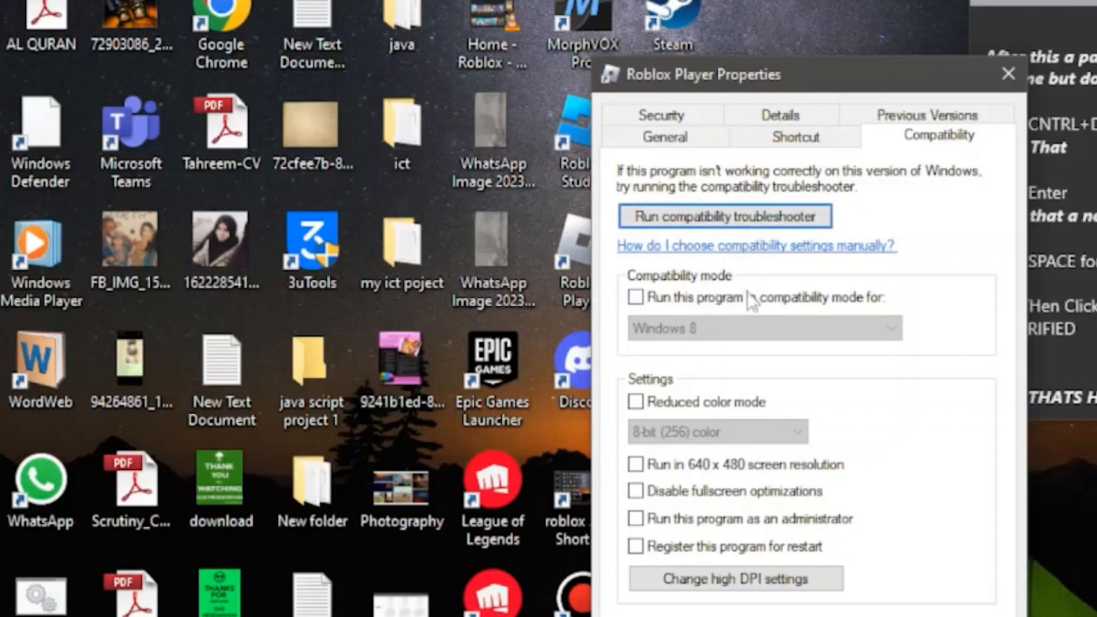
pyautogui.moveTo(700, 313)
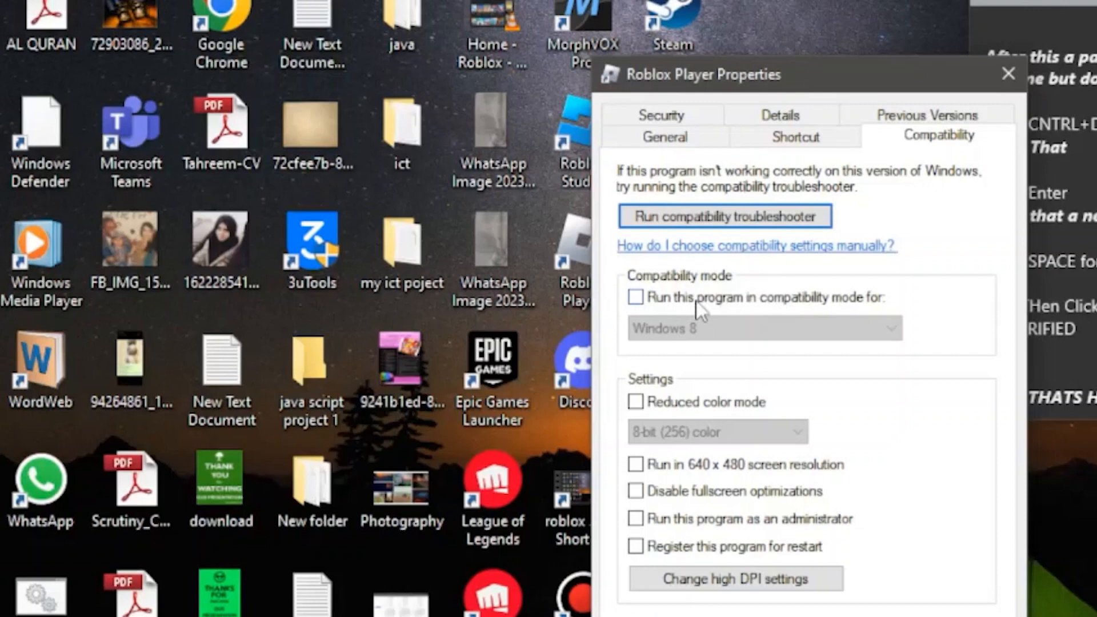
pyautogui.click(634, 297)
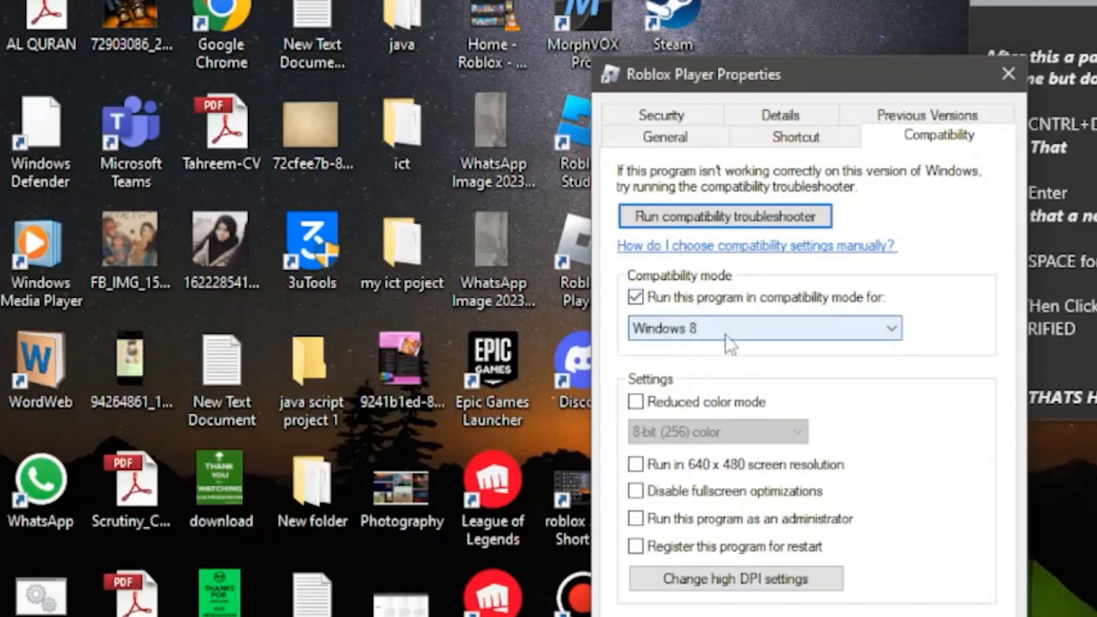
pyautogui.moveTo(903, 323)
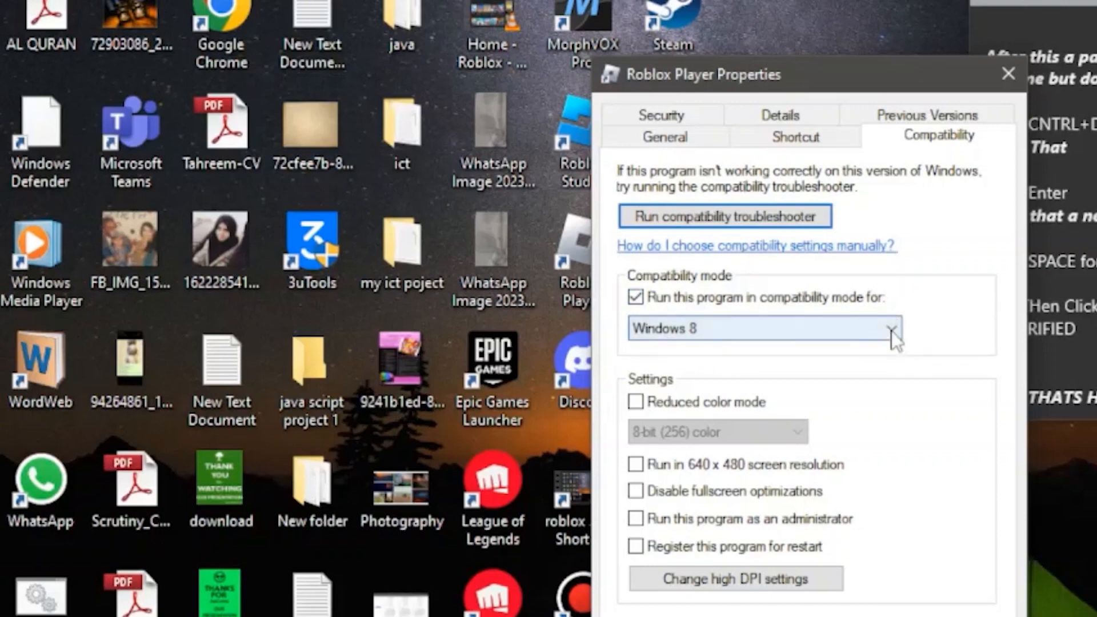
pyautogui.click(895, 329)
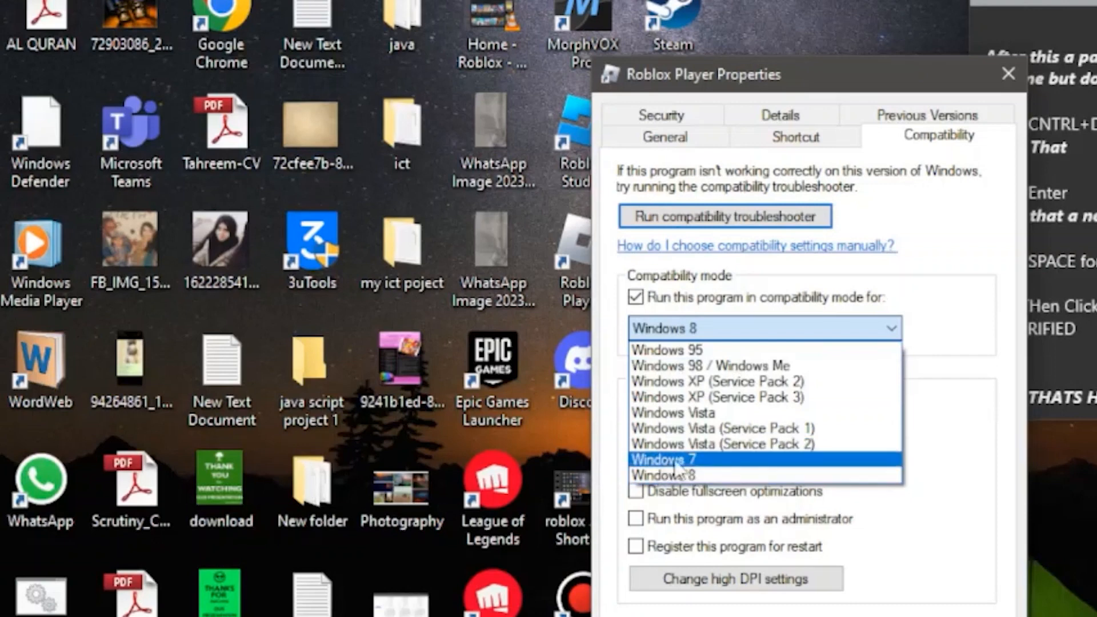
pyautogui.click(665, 460)
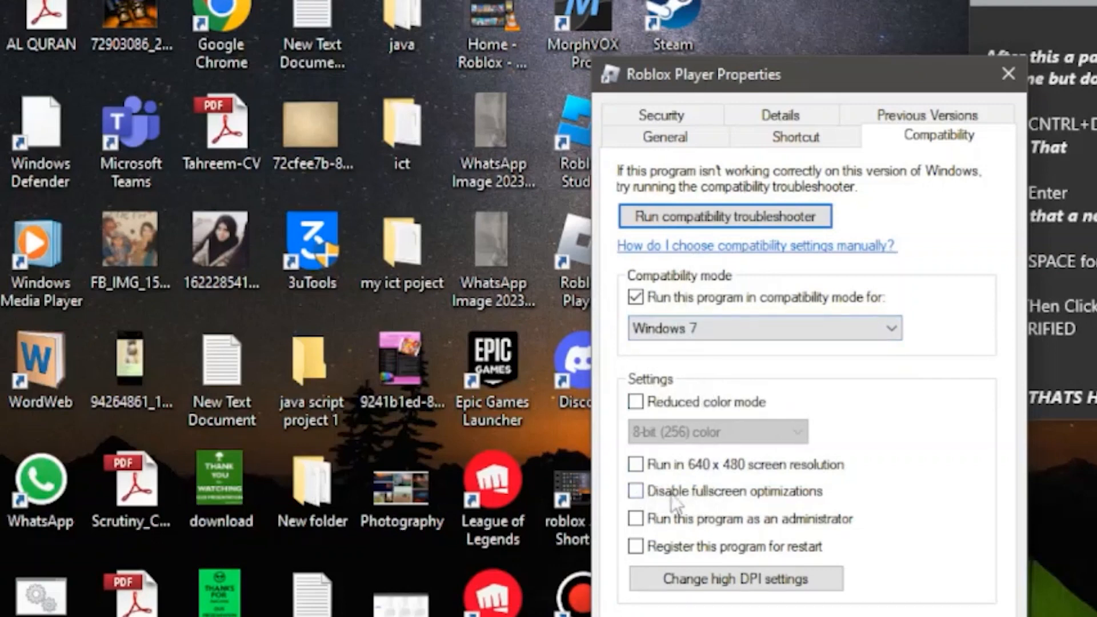
pyautogui.click(634, 490)
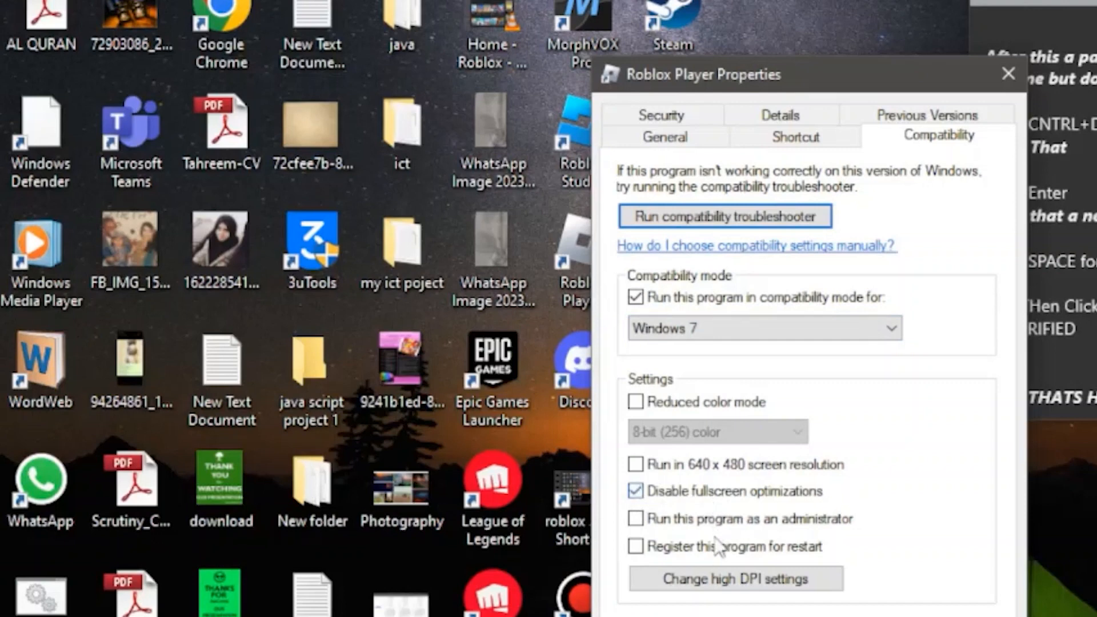
pyautogui.moveTo(636, 524)
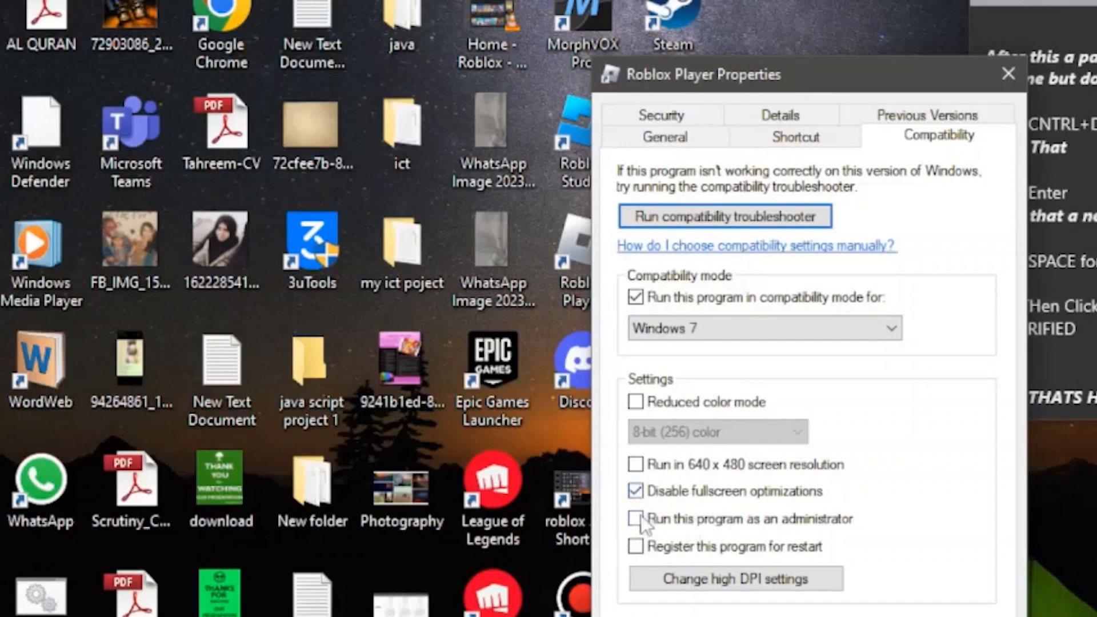
pyautogui.click(635, 518)
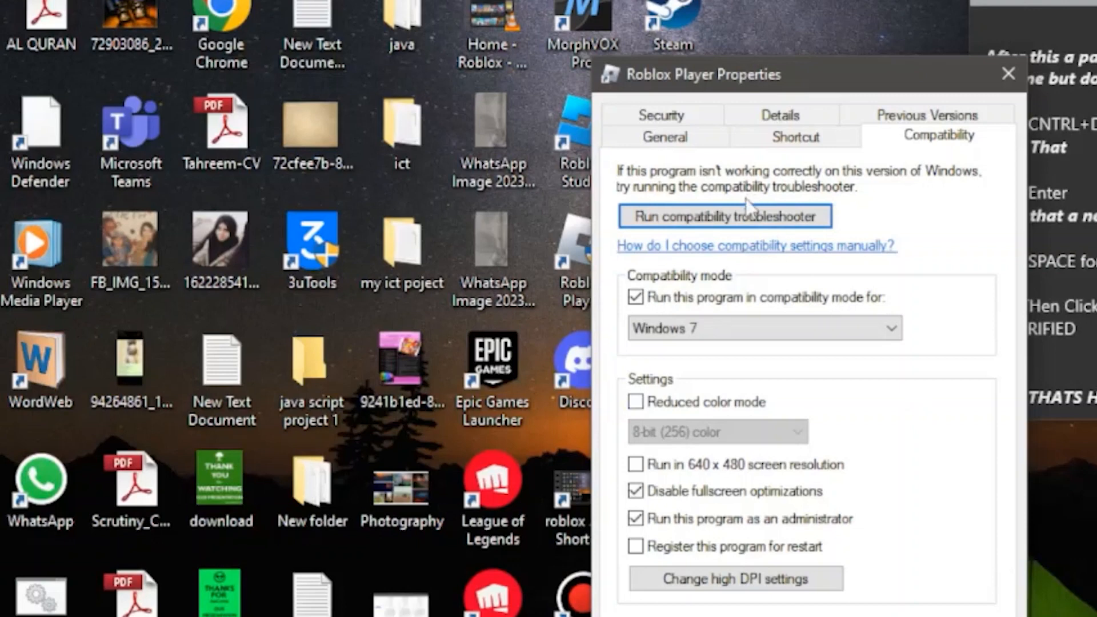
pyautogui.moveTo(742, 250)
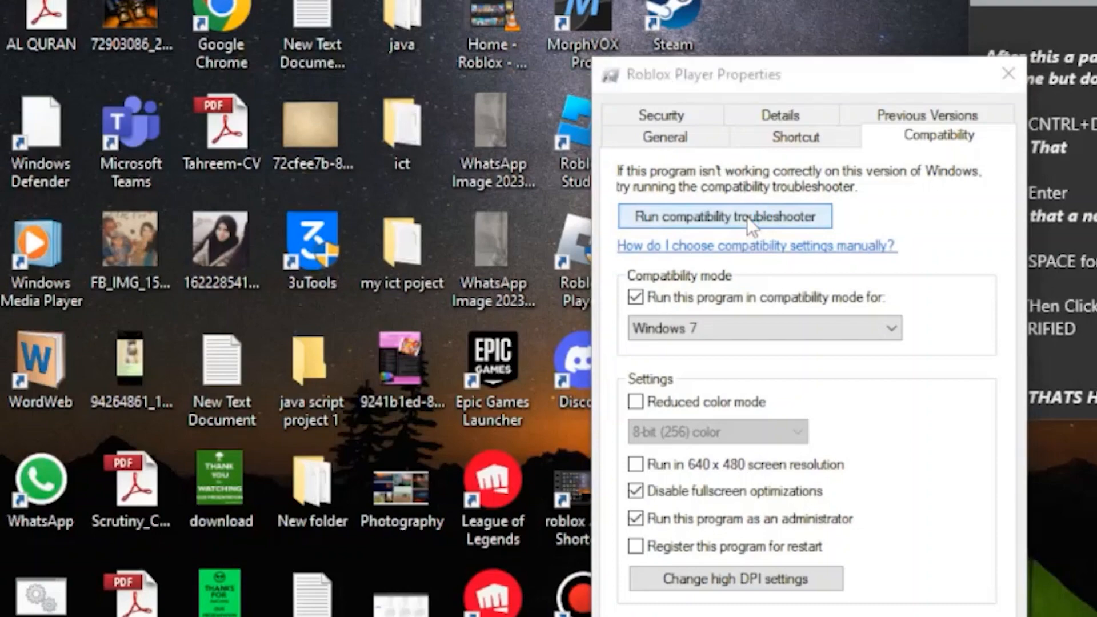
# Step: Run the compatibility troubleshooter and apply its recommended settings (Windows 8 mode) to RobloxPlayerLauncher
pyautogui.click(725, 216)
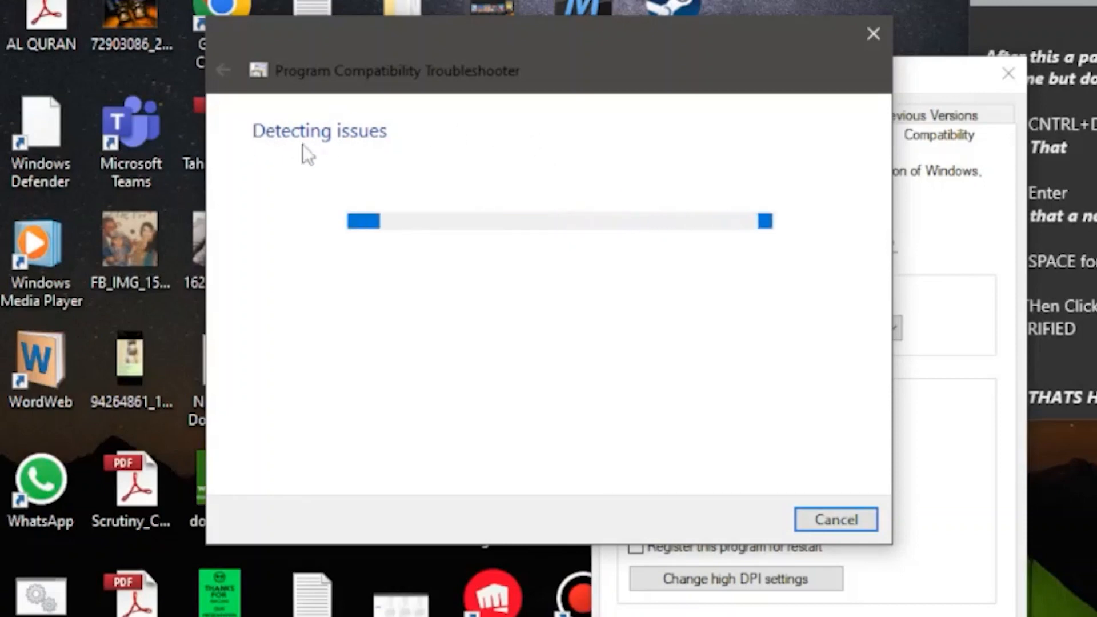
pyautogui.moveTo(289, 140)
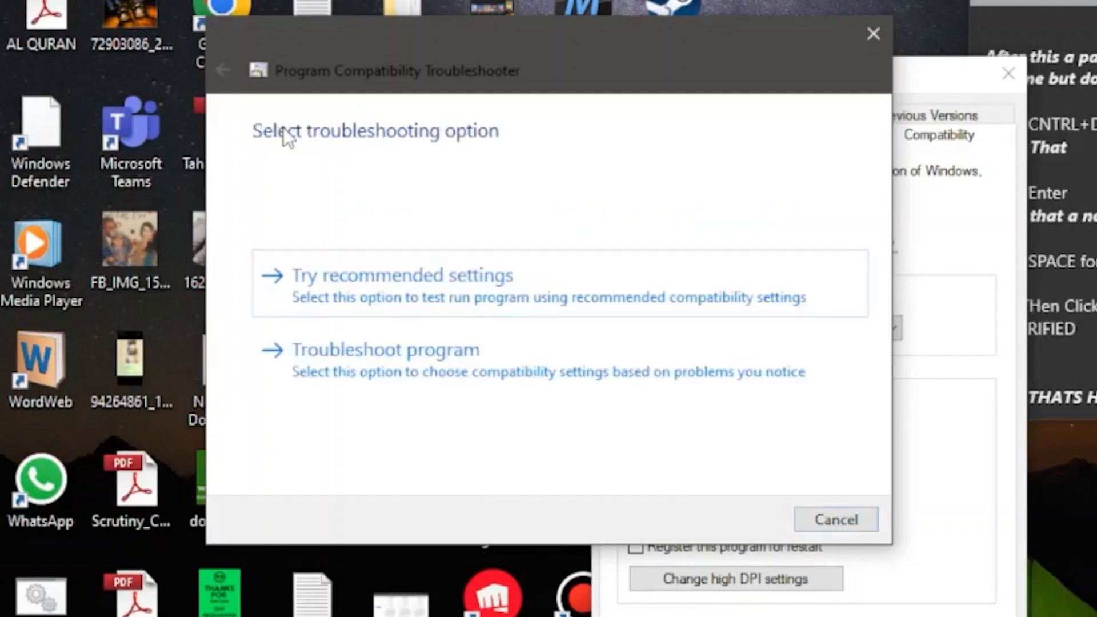
pyautogui.moveTo(259, 249)
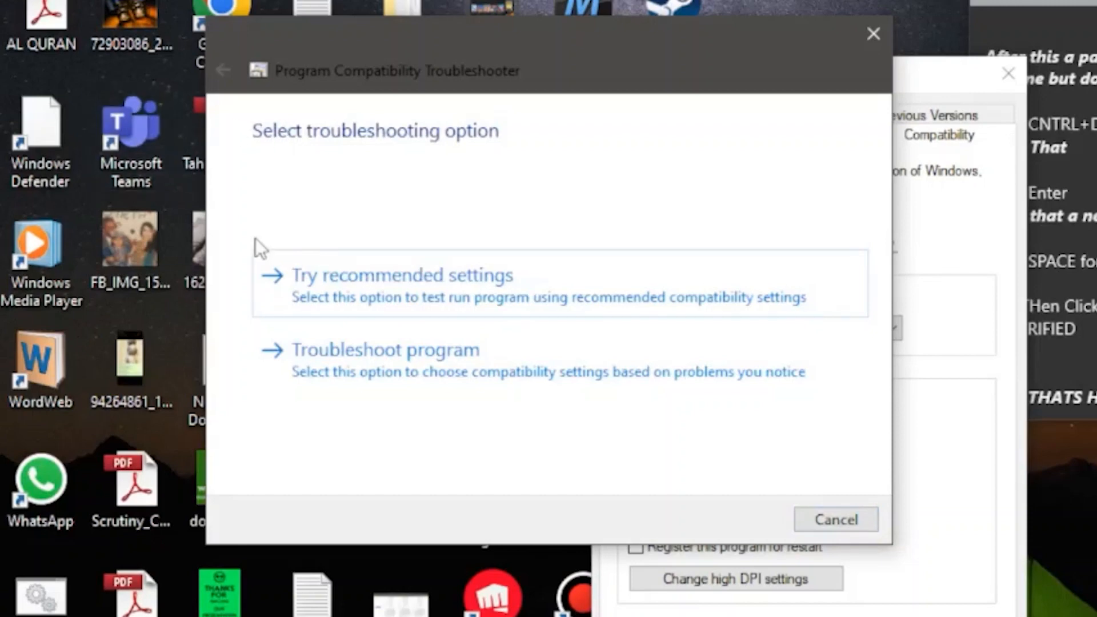
pyautogui.moveTo(427, 287)
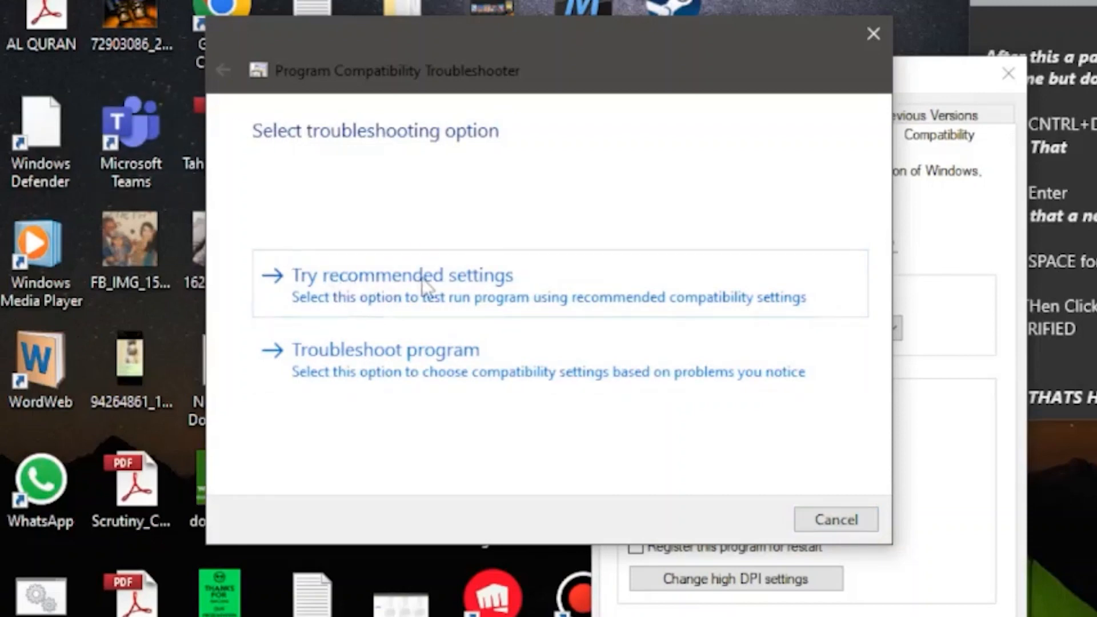
pyautogui.click(402, 275)
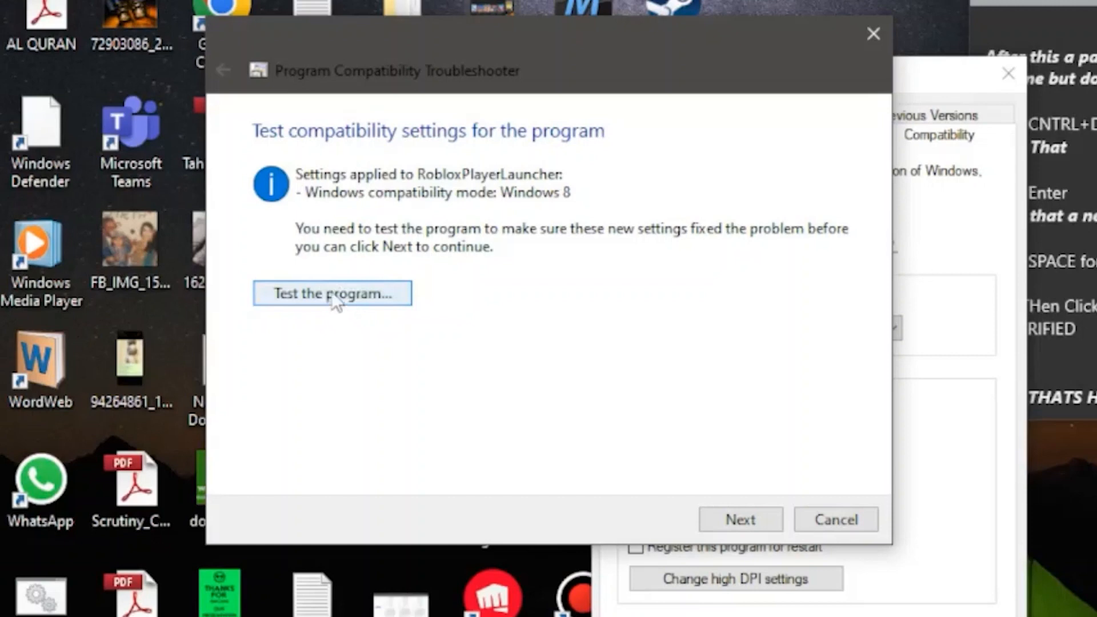
pyautogui.moveTo(671, 519)
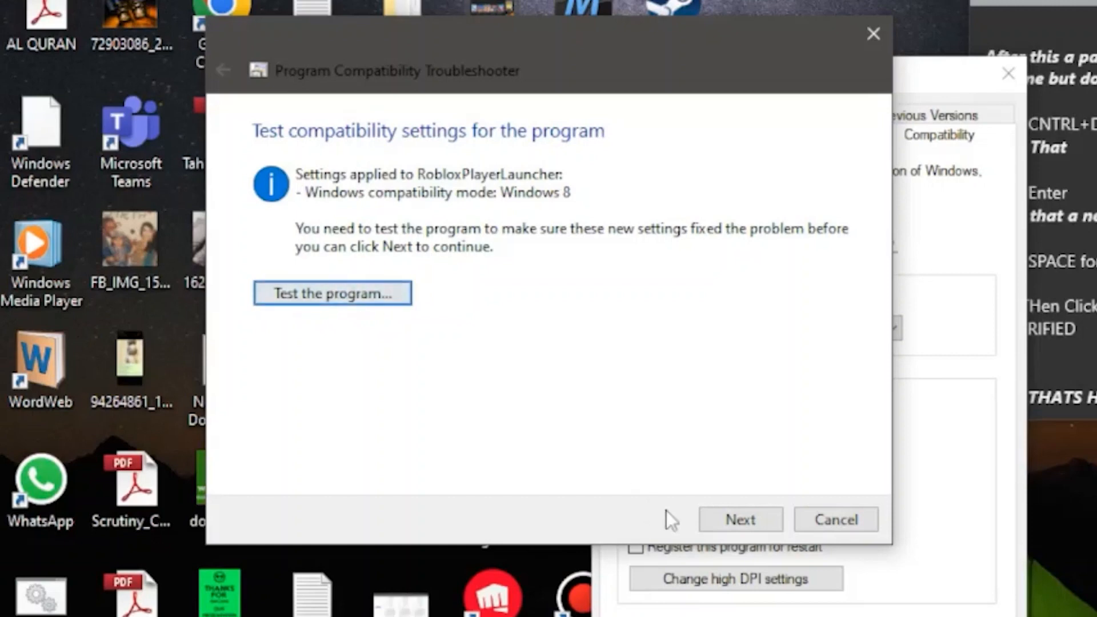
# Step: Confirm the test worked, save the recommended settings for Roblox Player, and close the troubleshooter
pyautogui.click(739, 520)
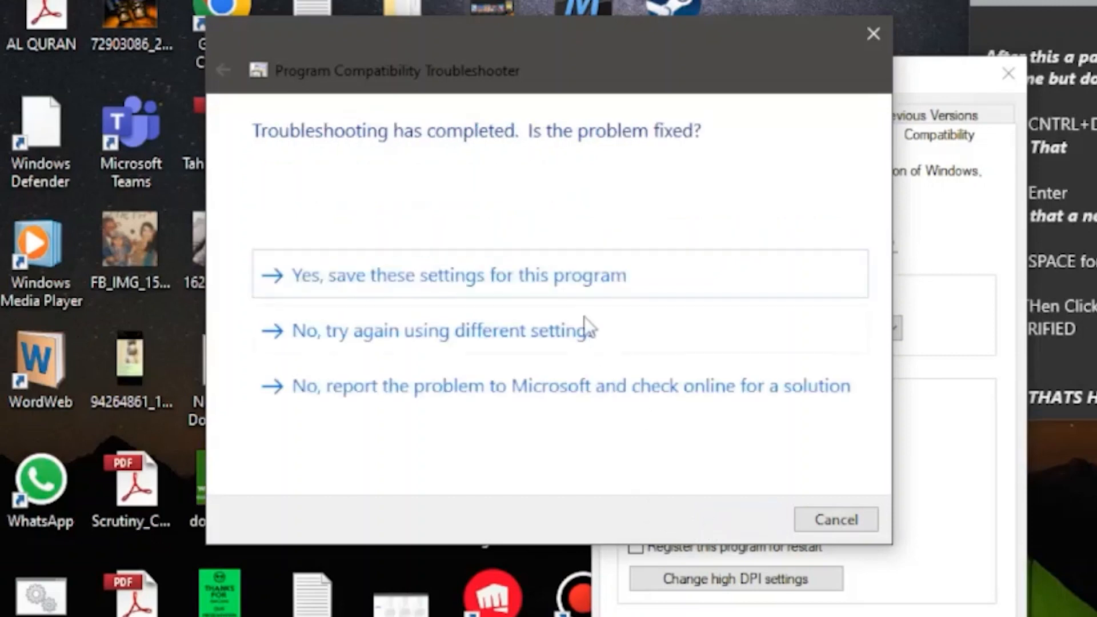
pyautogui.moveTo(546, 301)
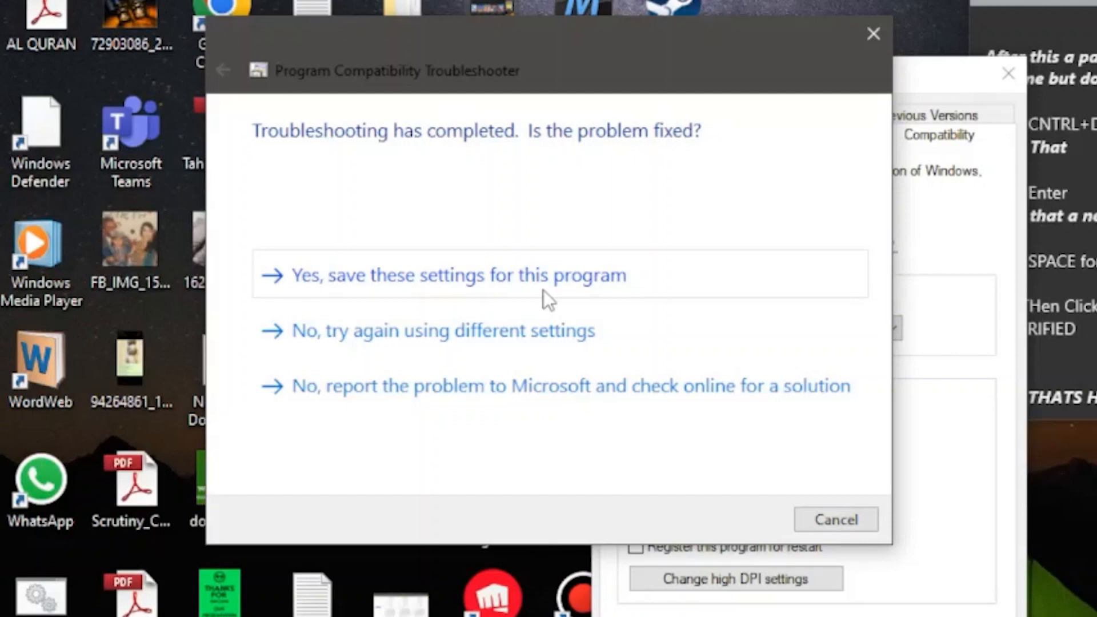
pyautogui.click(445, 275)
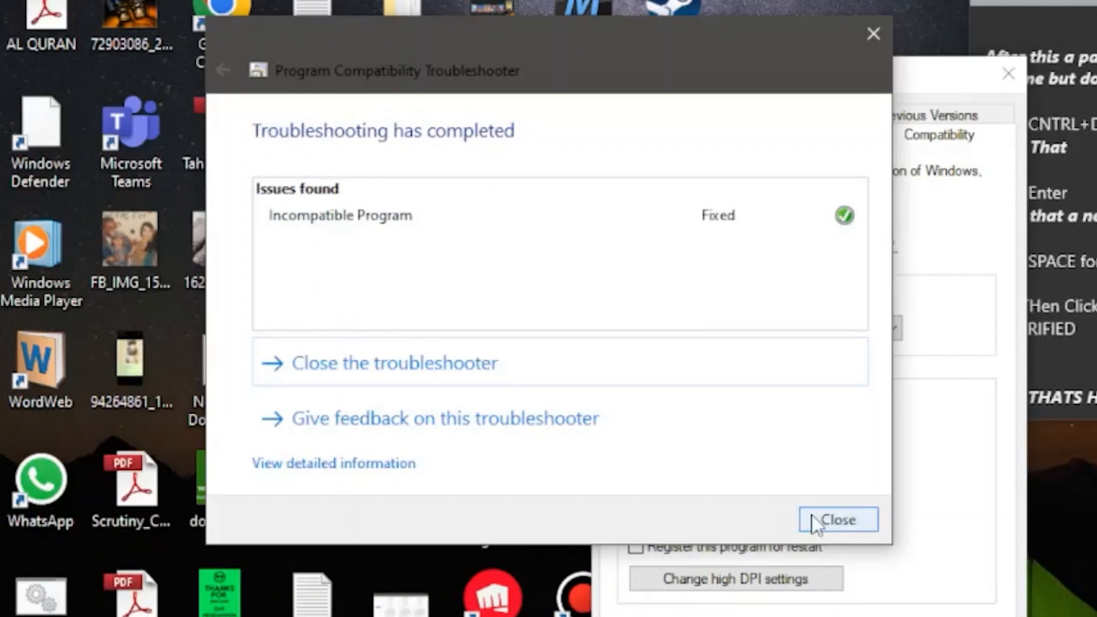
pyautogui.click(837, 520)
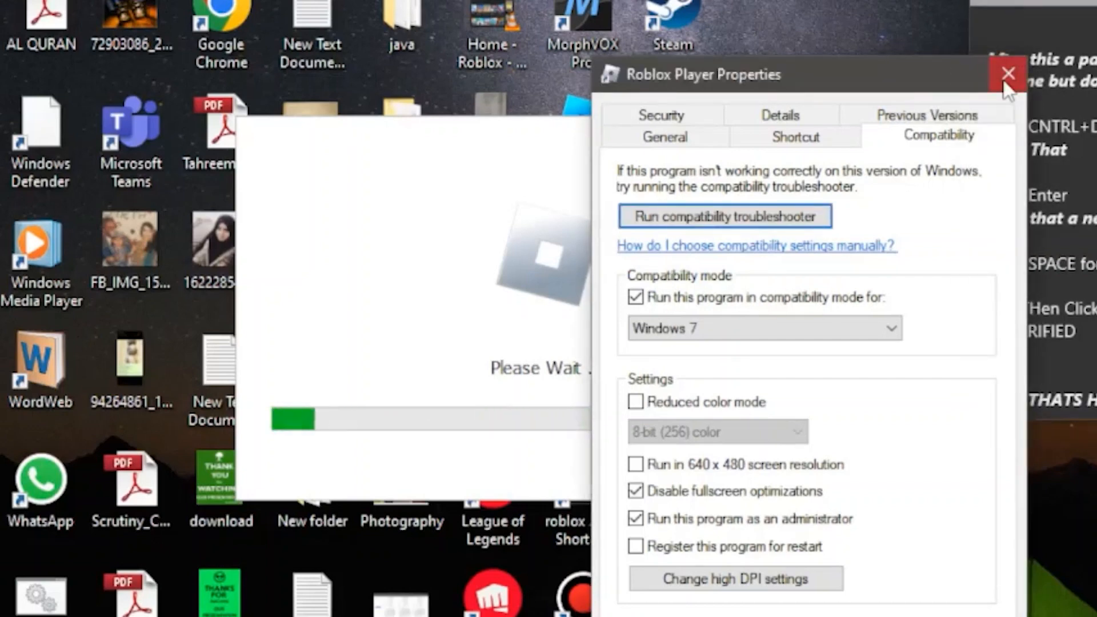
# Step: Close the Properties window and dismiss the Roblox installation success message
pyautogui.click(1008, 73)
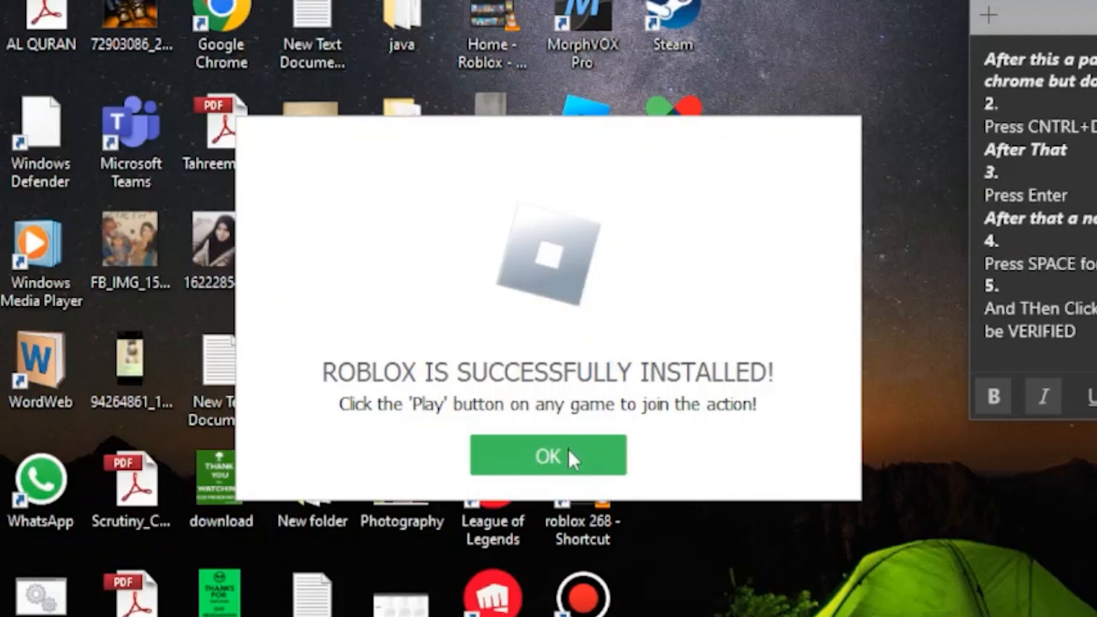
pyautogui.moveTo(546, 458)
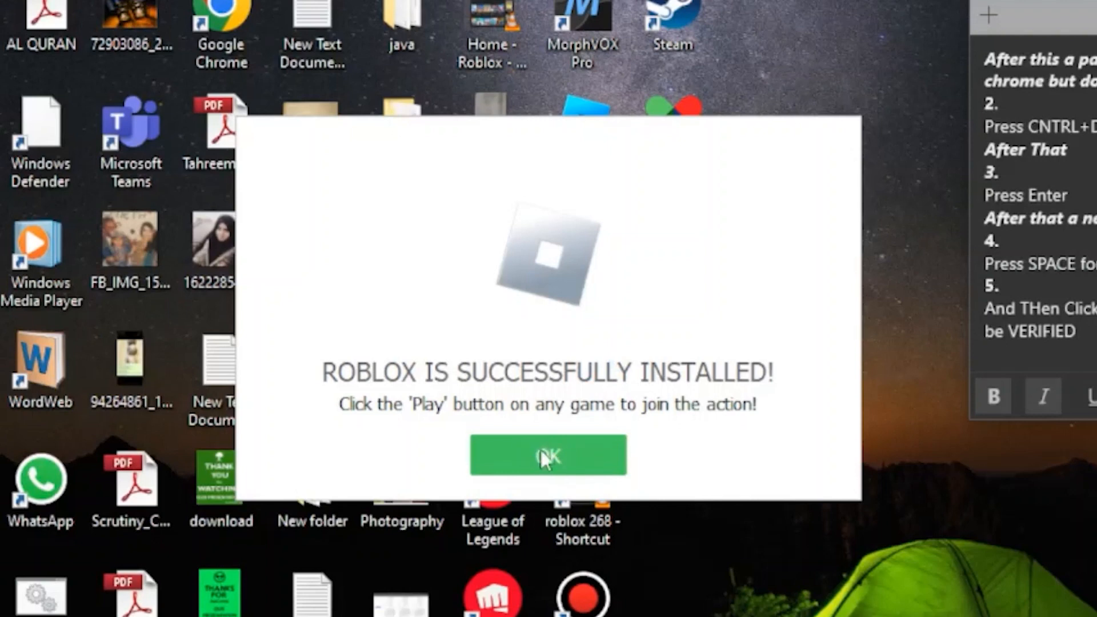
pyautogui.click(548, 455)
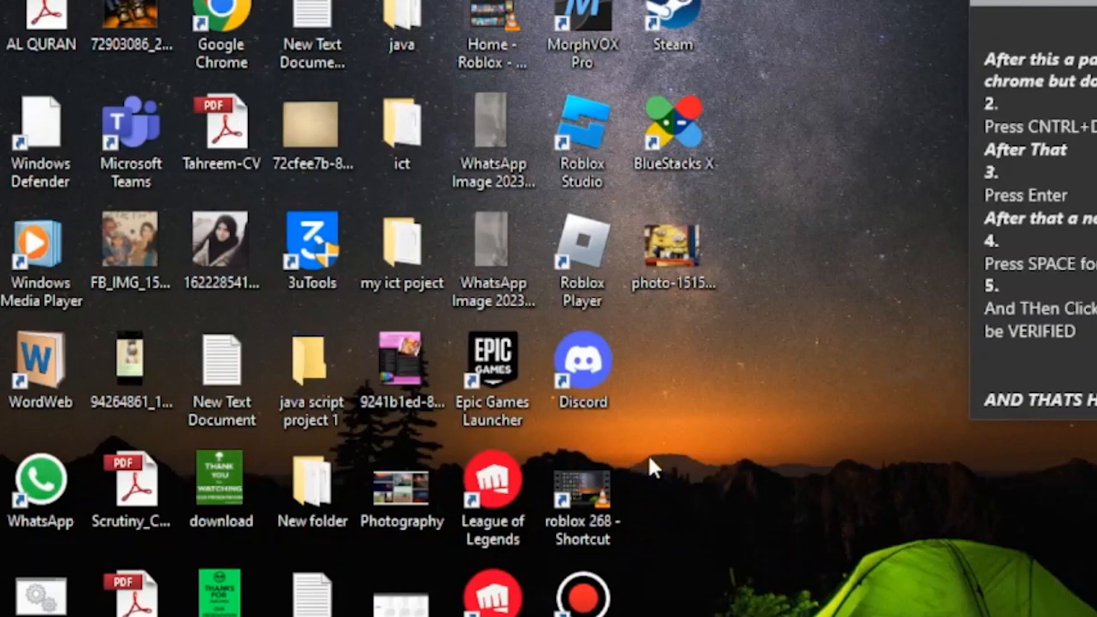